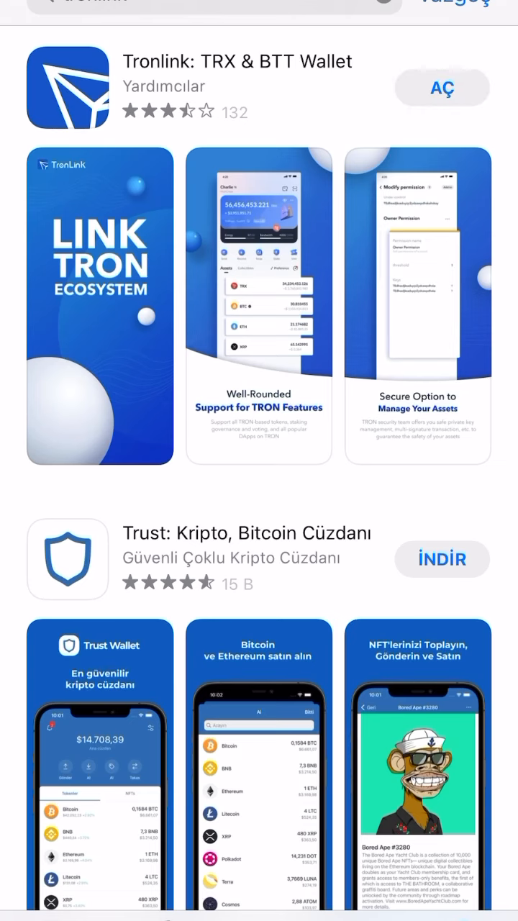
# Launch the installed TronLink: TRX & BTT Wallet app from its App Store listing.
pyautogui.click(442, 87)
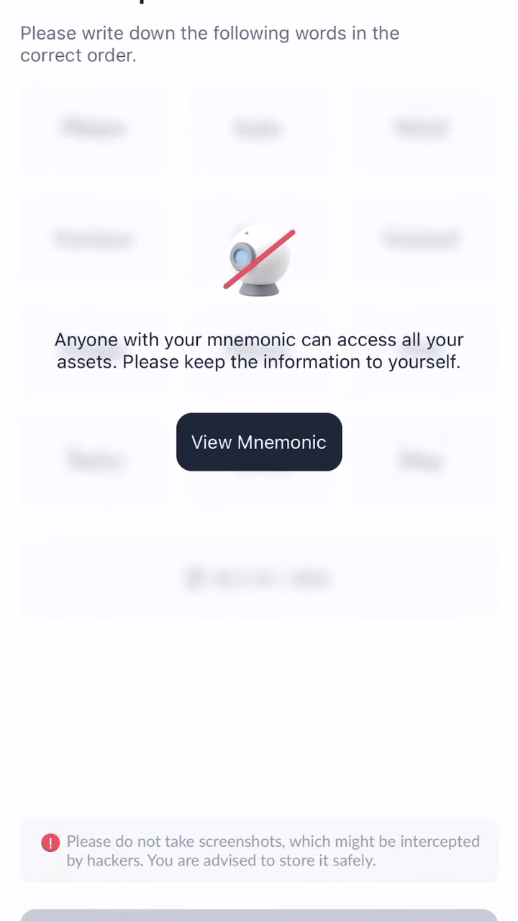
# Reveal the new wallet's mnemonic recovery words via View Mnemonic.
pyautogui.click(259, 441)
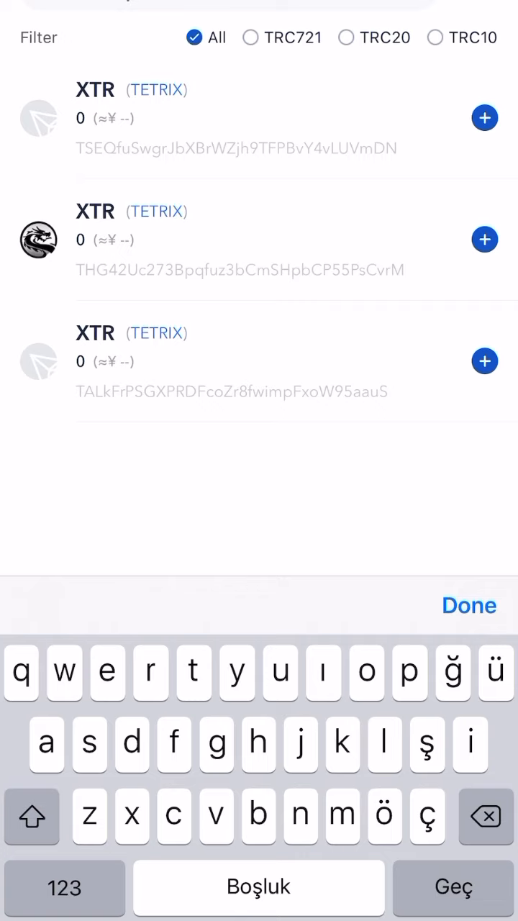
# Add the dragon-logo TETRIX XTR token to the wallet's home page assets.
pyautogui.click(484, 239)
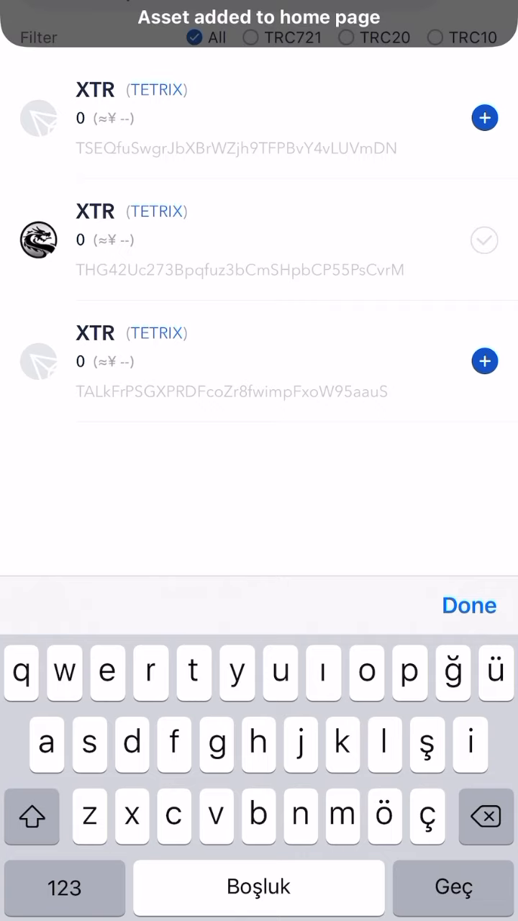
pyautogui.click(469, 604)
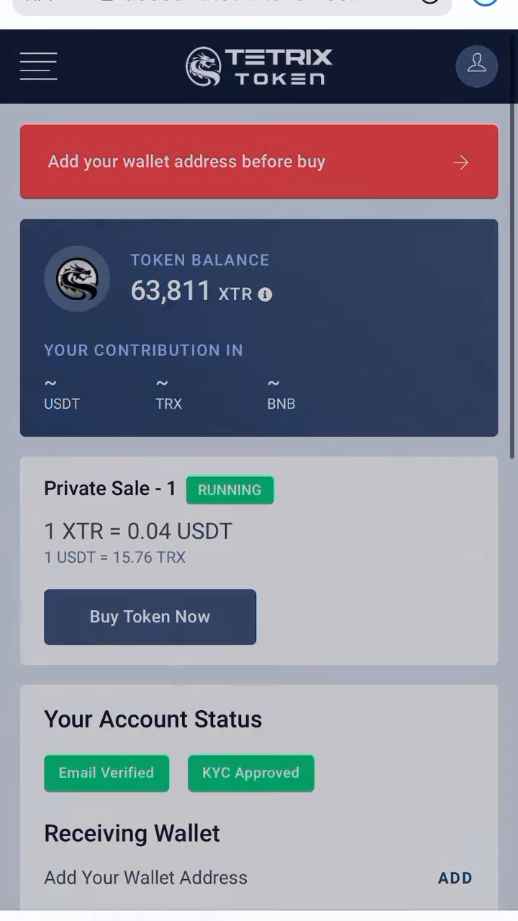
pyautogui.click(454, 877)
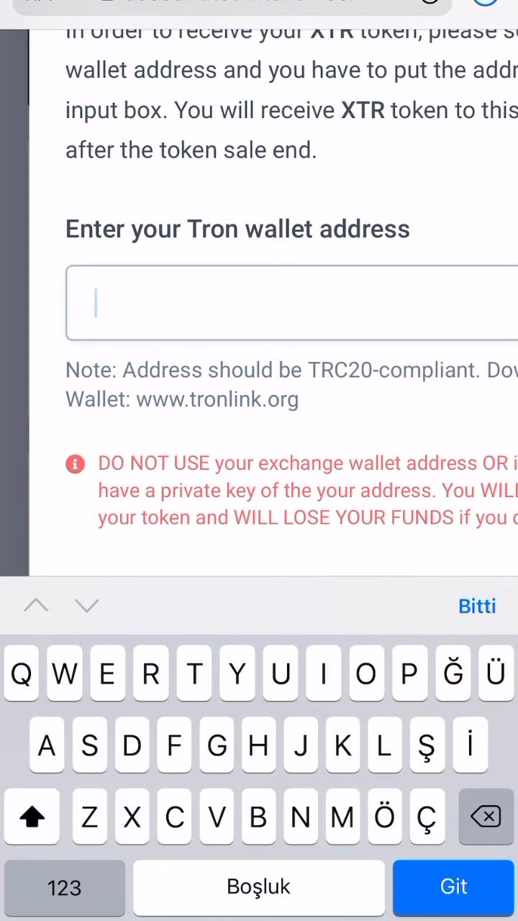
pyautogui.write('TDzGMagJPmhqSg1zY5vGvuKTPTy7pH98k')
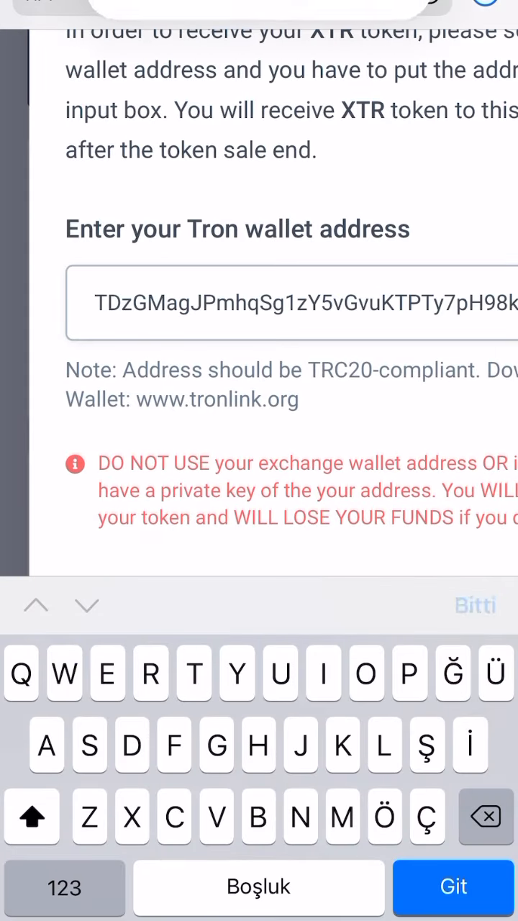